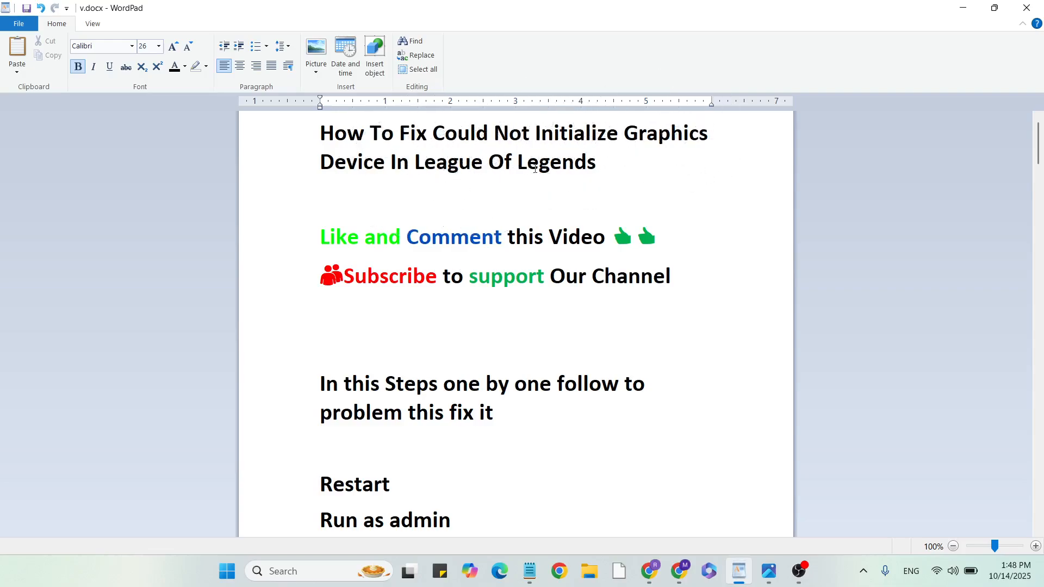
mouse_move(310, 266)
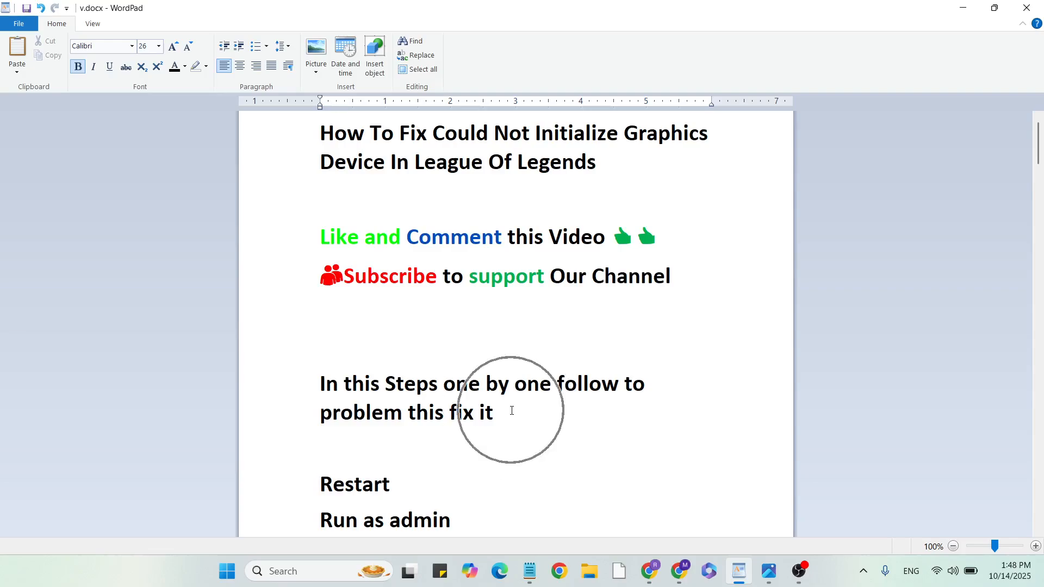
mouse_move(379, 286)
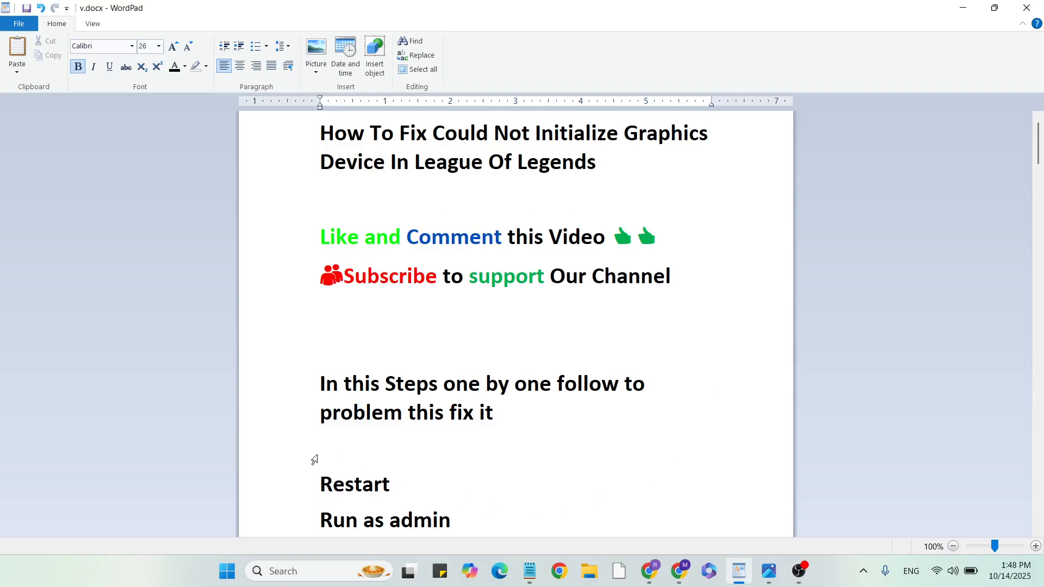
mouse_move(429, 357)
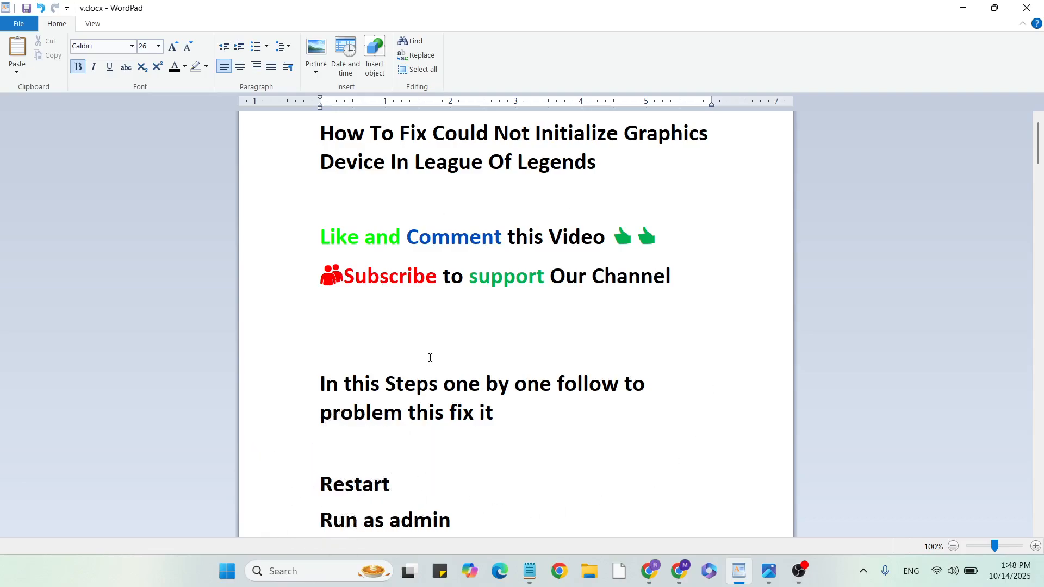
Step: Minimize the WordPad fix-steps document to reveal the desktop with game shortcuts
left_click(226, 570)
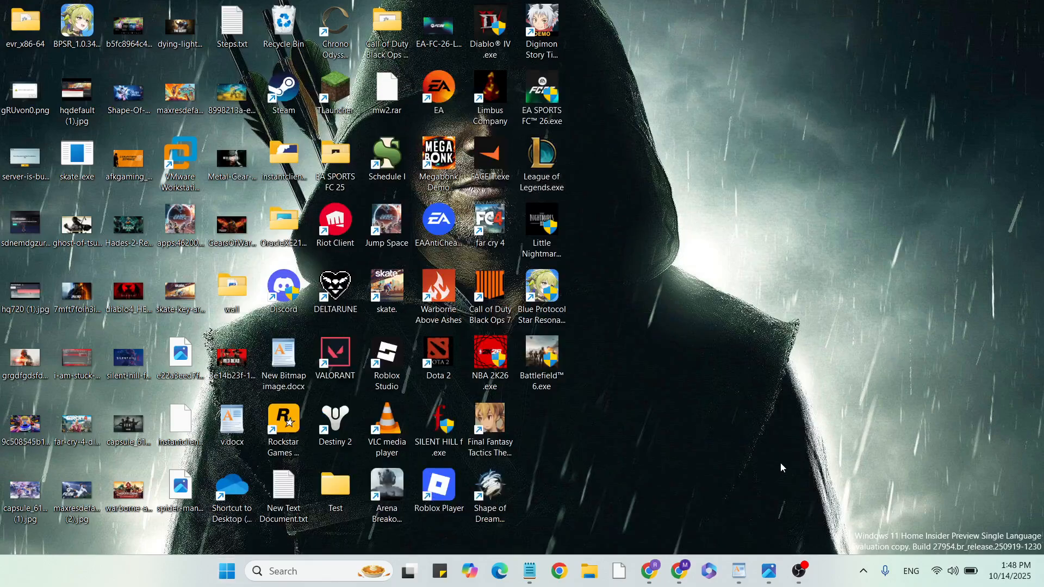
Step: Enable Windows 8 compatibility mode and Run as administrator for League of Legends.exe, then show the desktop
double_click(231, 425)
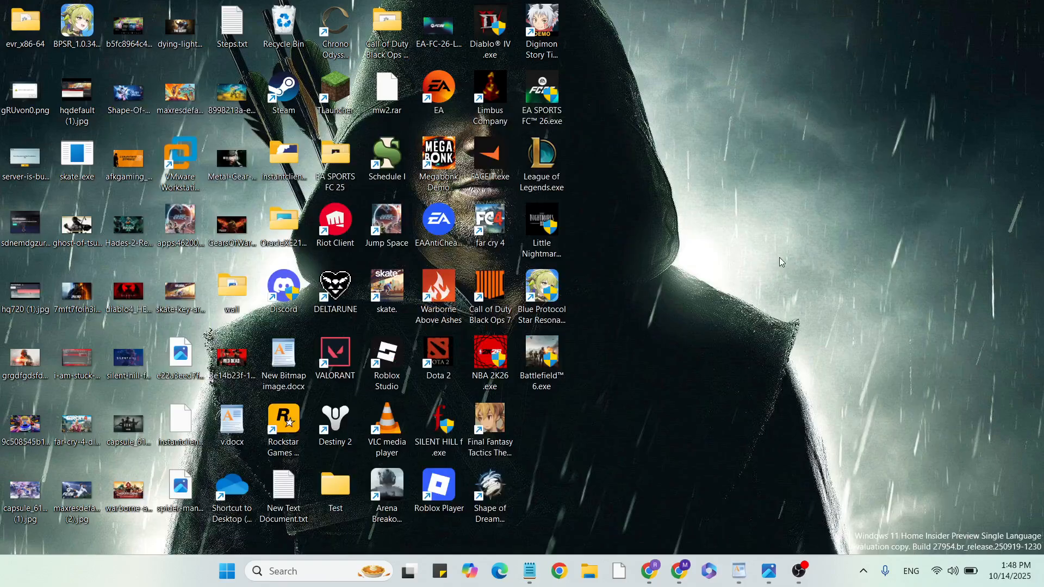
mouse_move(540, 163)
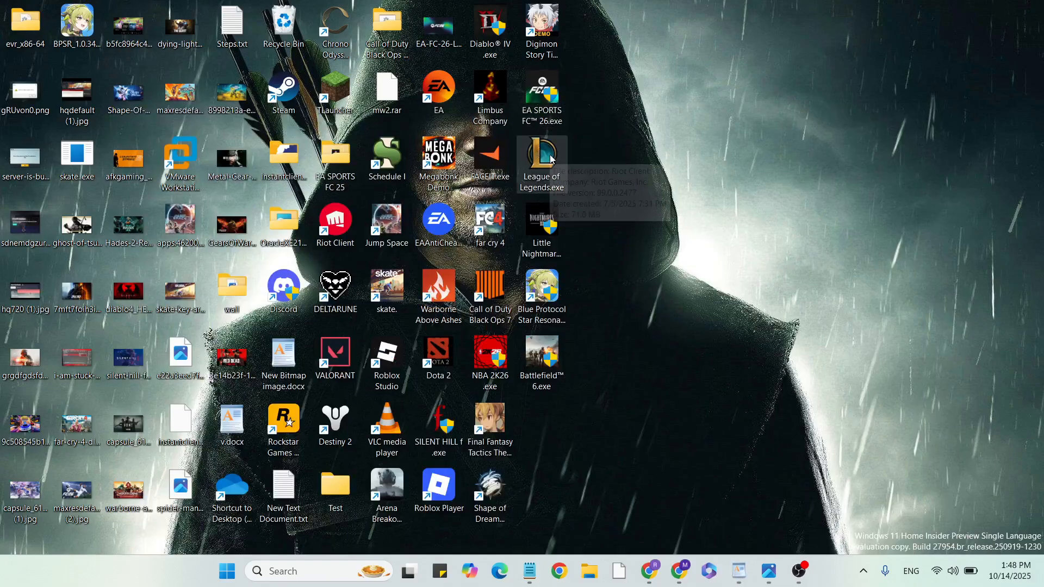
right_click(540, 166)
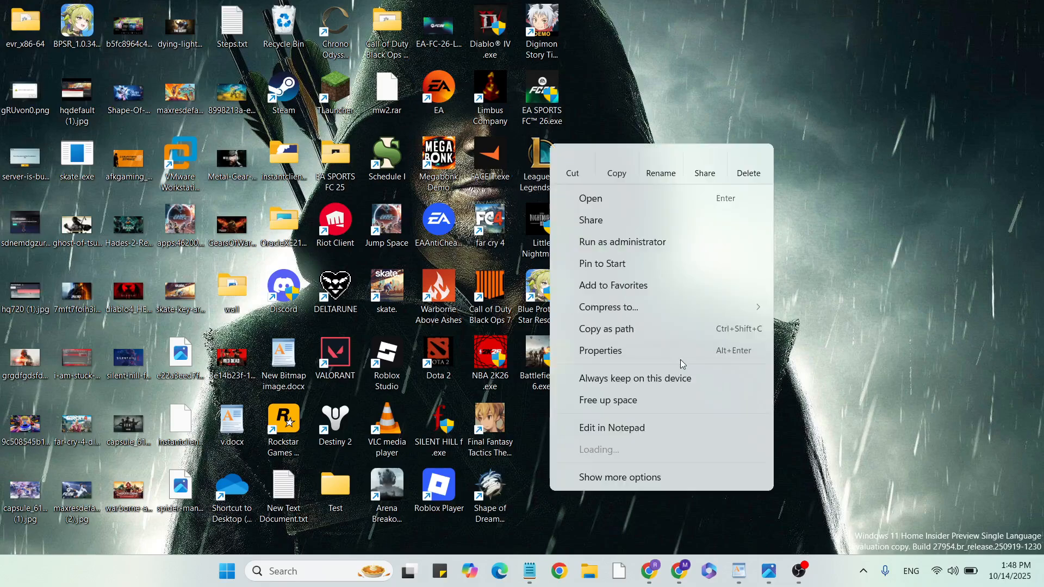
left_click(600, 350)
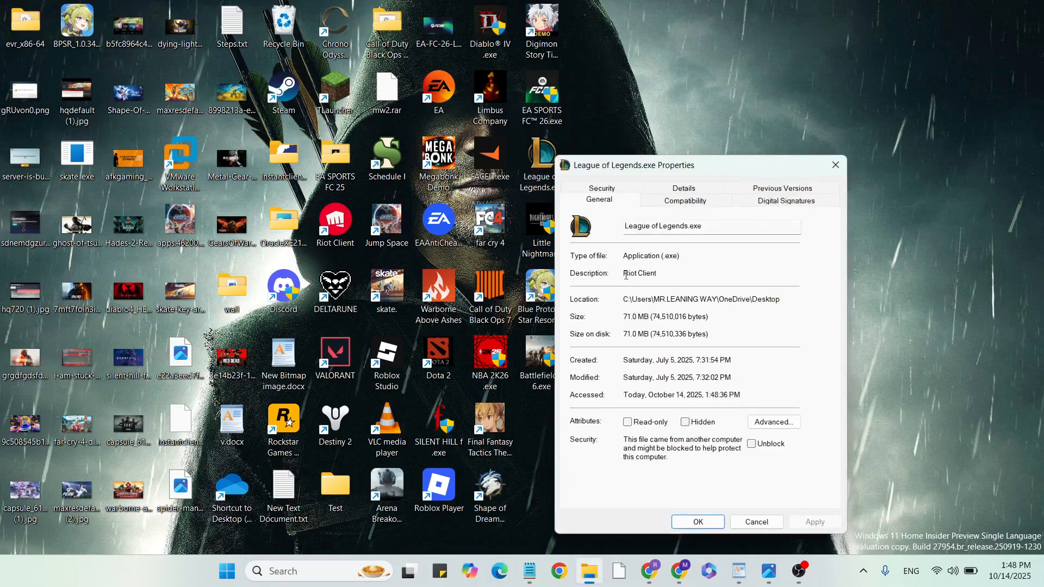
left_click(685, 201)
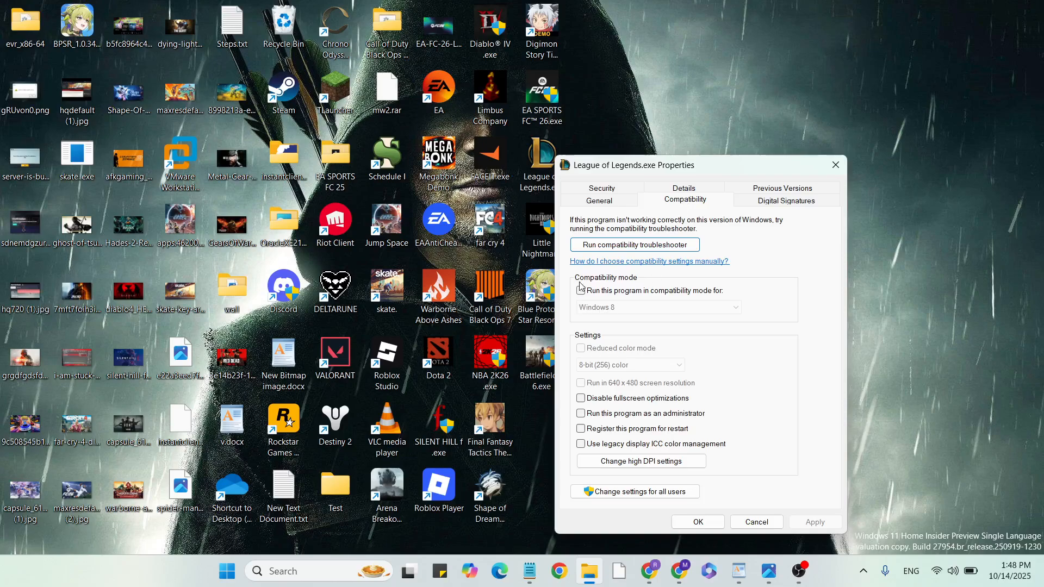
left_click(580, 290)
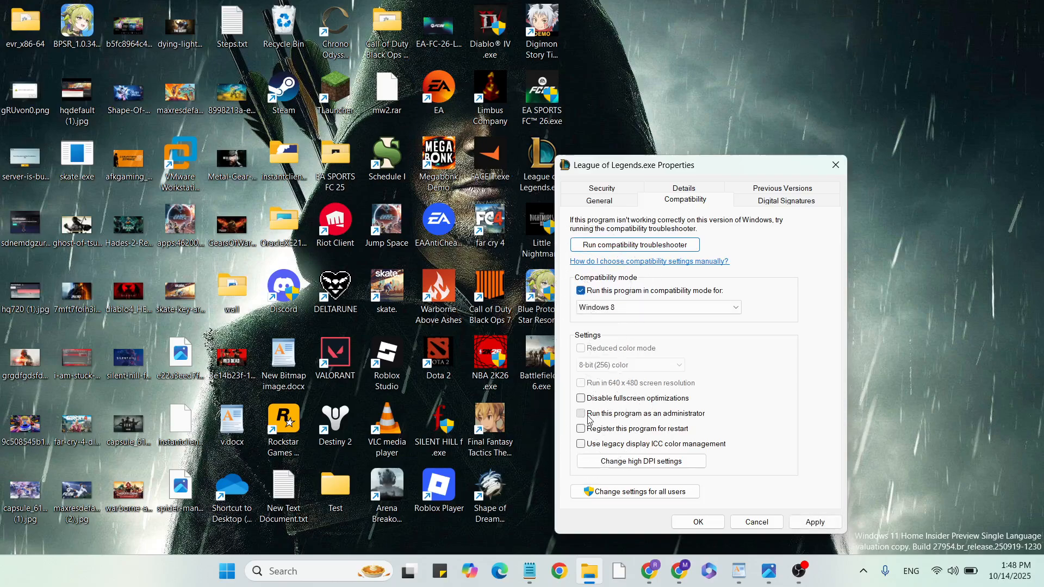
left_click(580, 412)
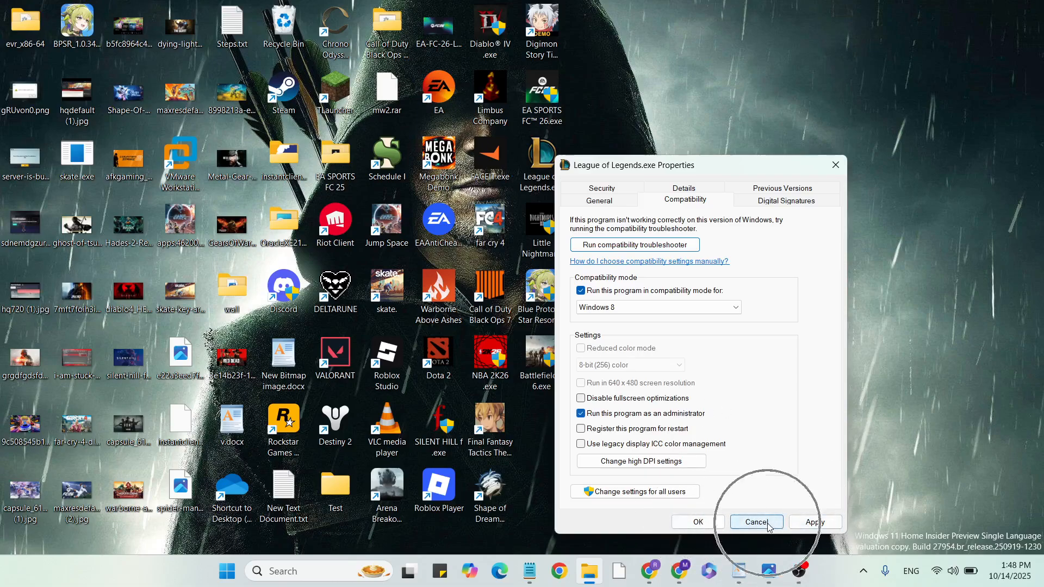
left_click(756, 522)
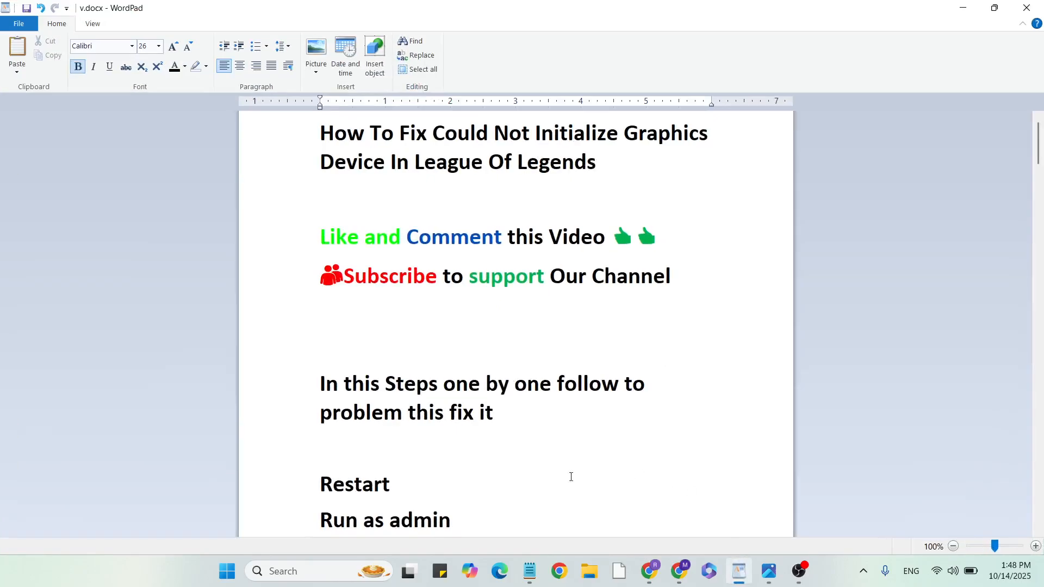
scroll("down", 3)
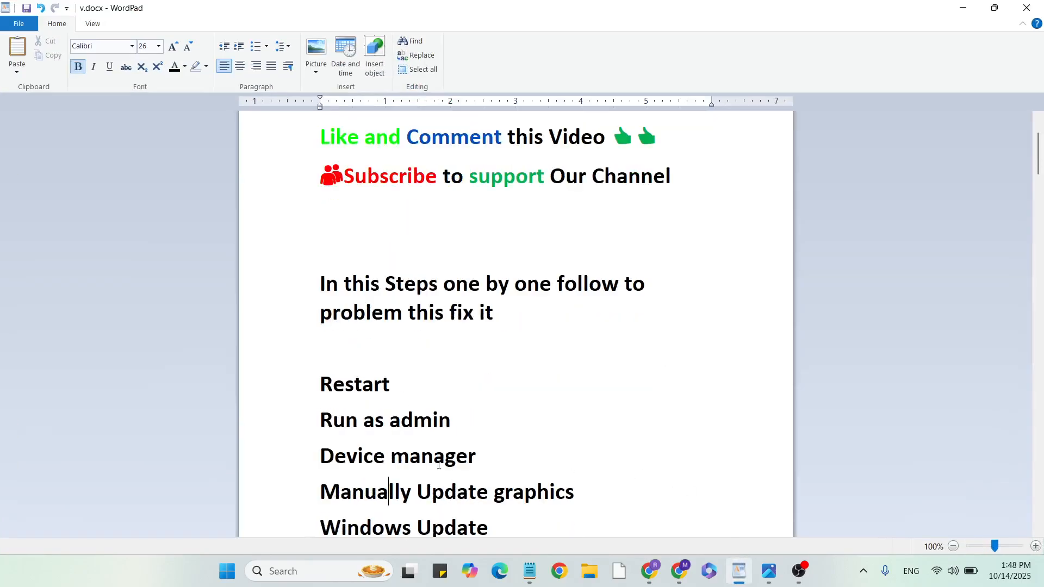
left_click(960, 8)
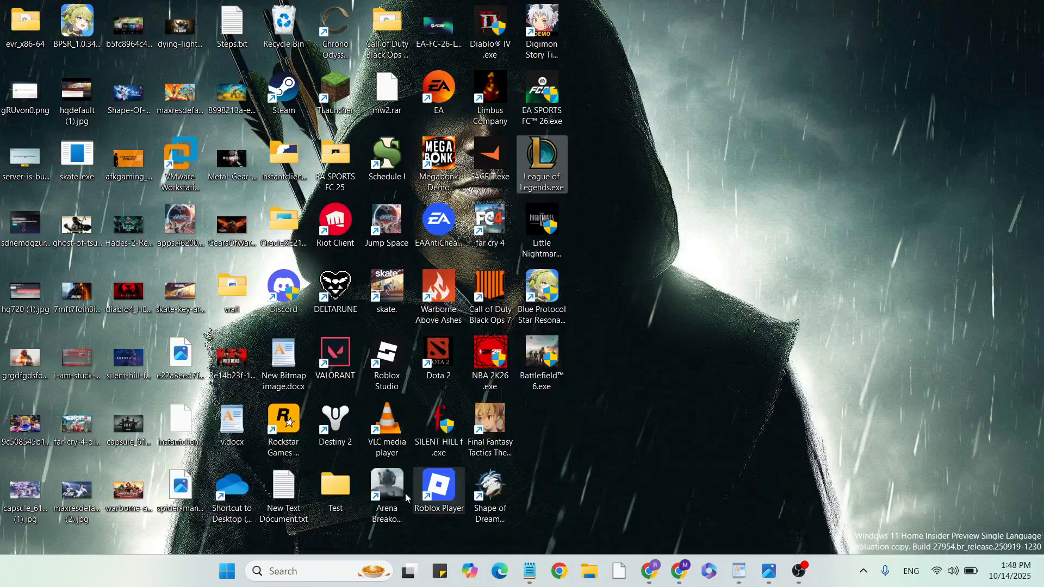
Step: Launch Update driver for the NVIDIA GeForce RTX 3050 Laptop GPU, choosing Browse my computer for drivers
left_click(286, 570)
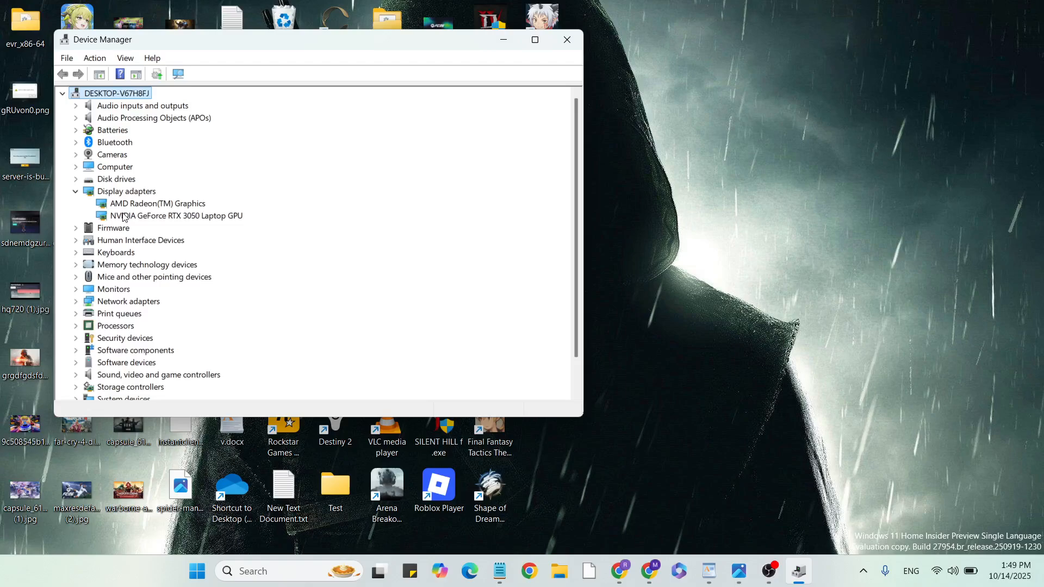
left_click(175, 215)
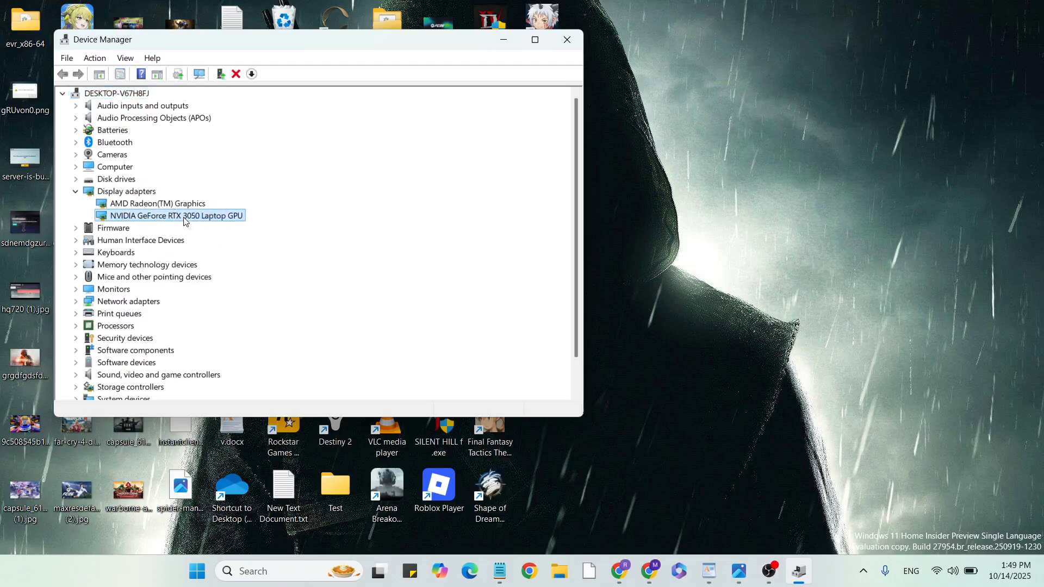
right_click(174, 215)
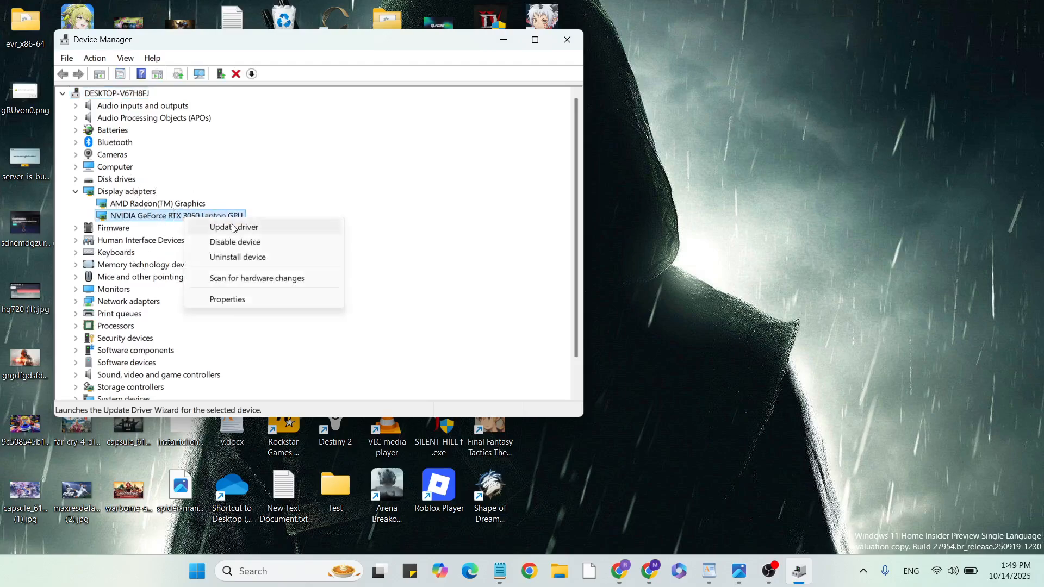
left_click(233, 227)
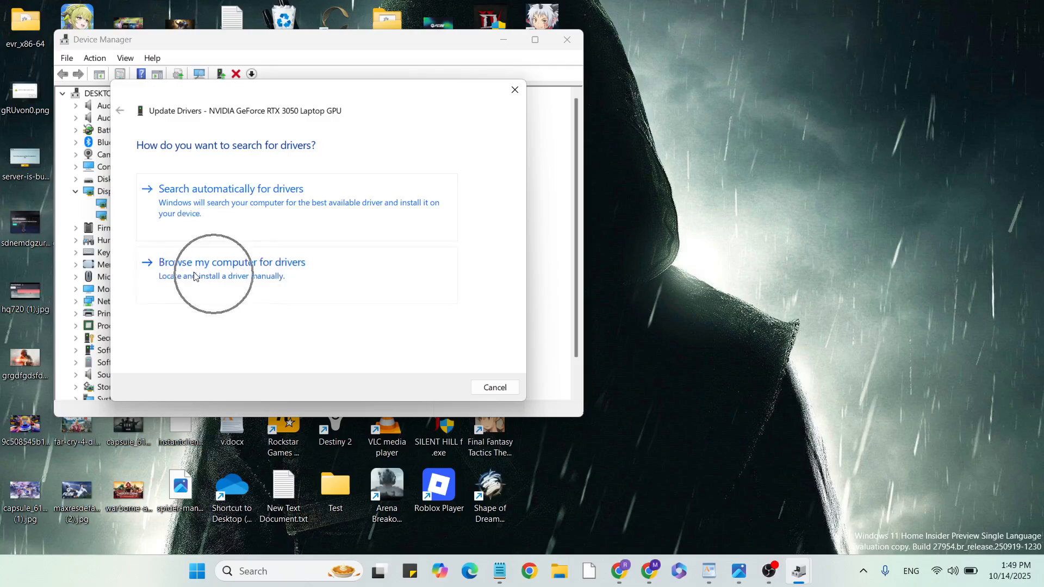
left_click(231, 261)
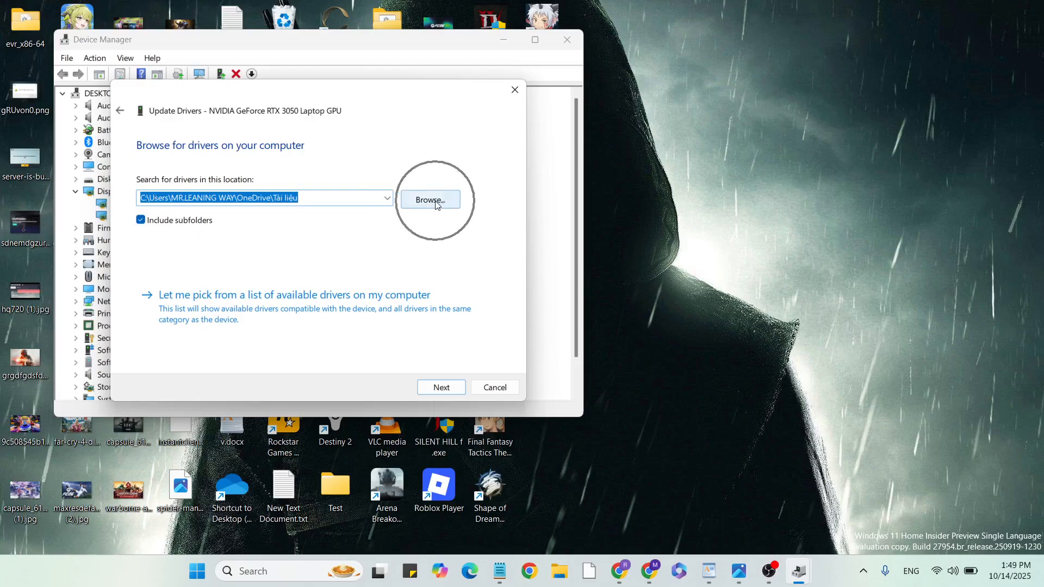
Step: Browse to C:\Windows\WinSxS and confirm it as the driver search folder
left_click(429, 199)
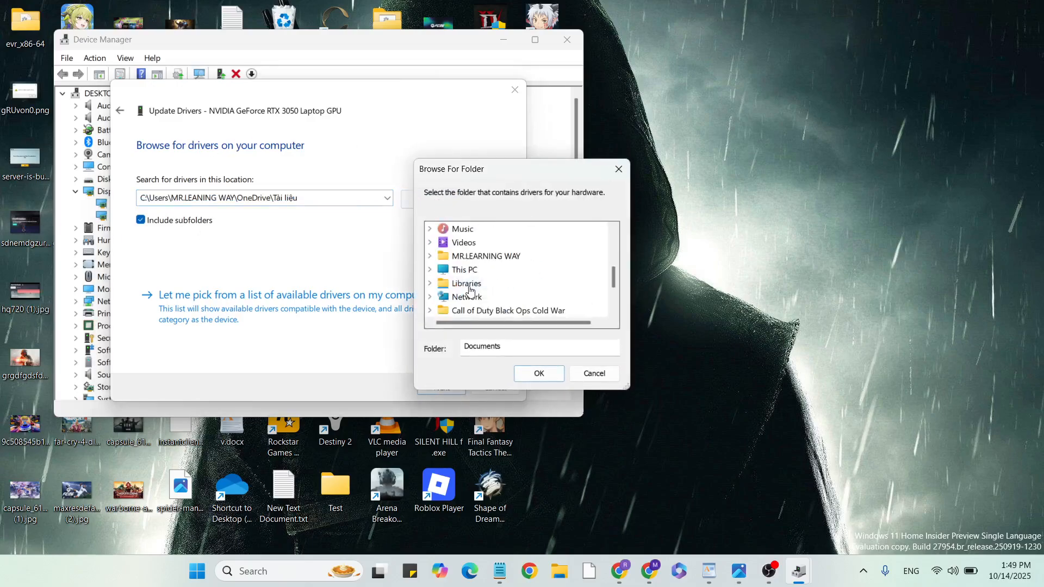
left_click(466, 269)
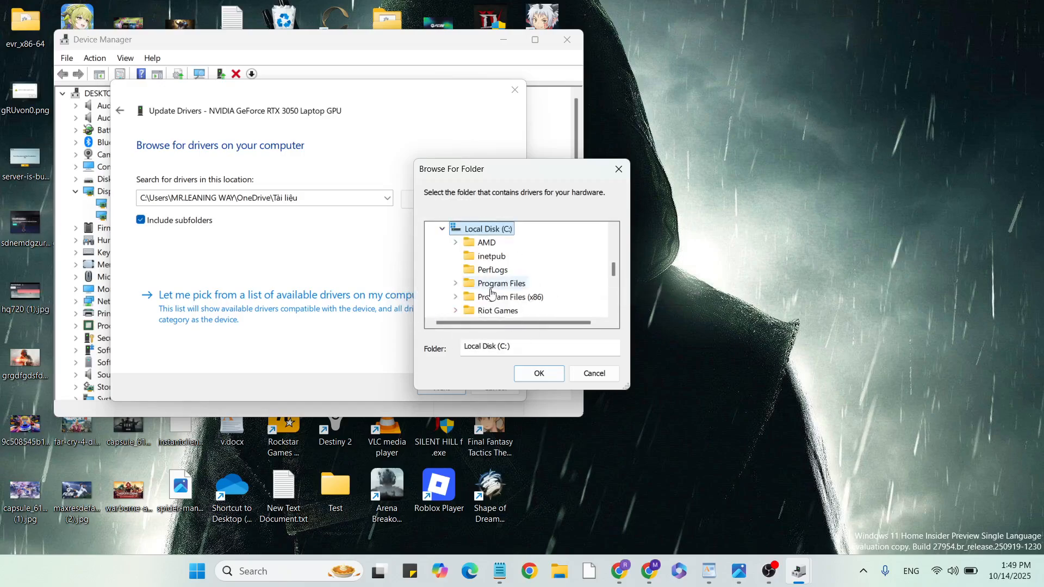
scroll("down", 3)
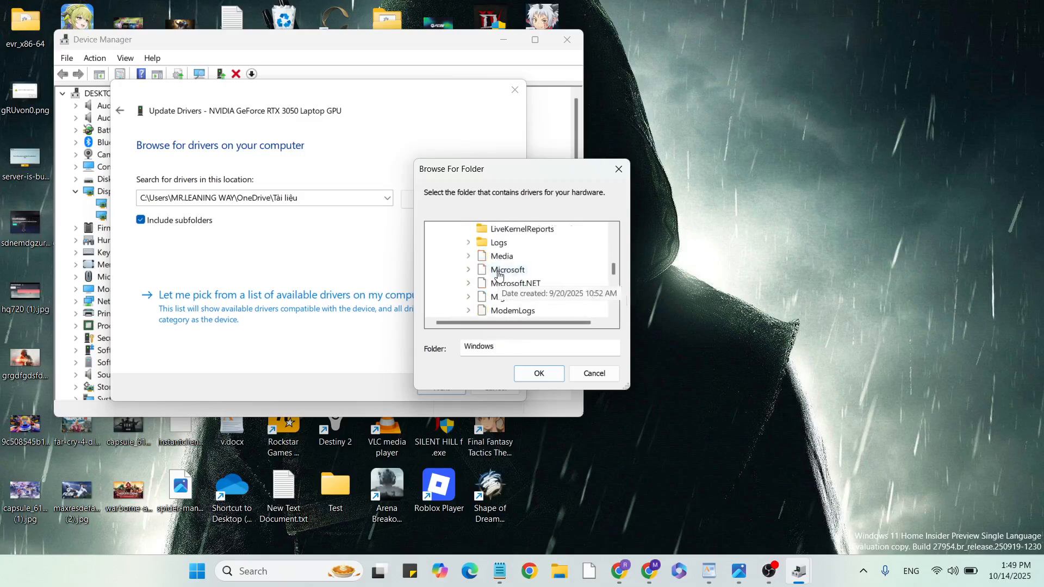
scroll("down", 3)
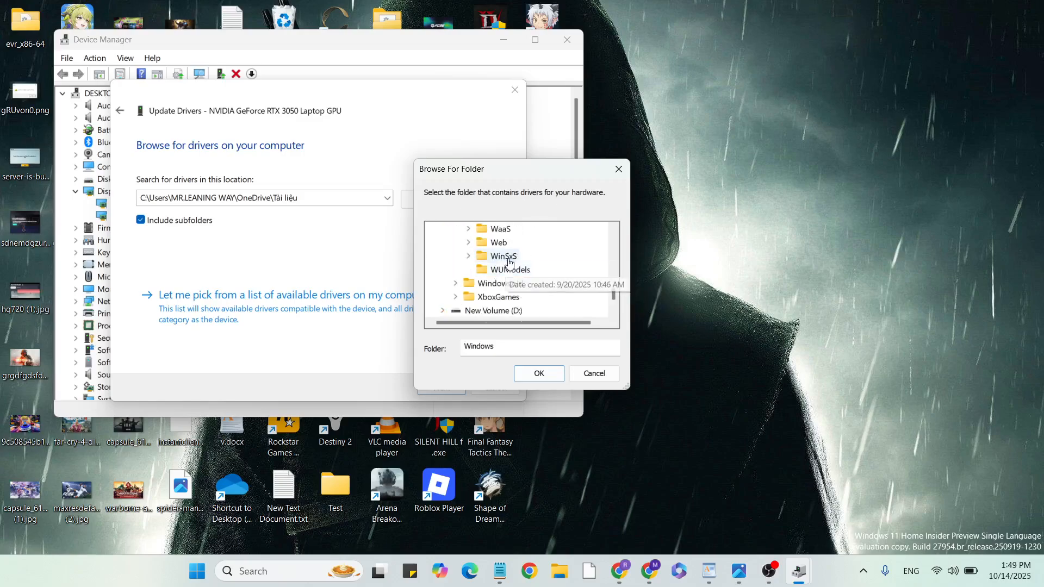
left_click(504, 255)
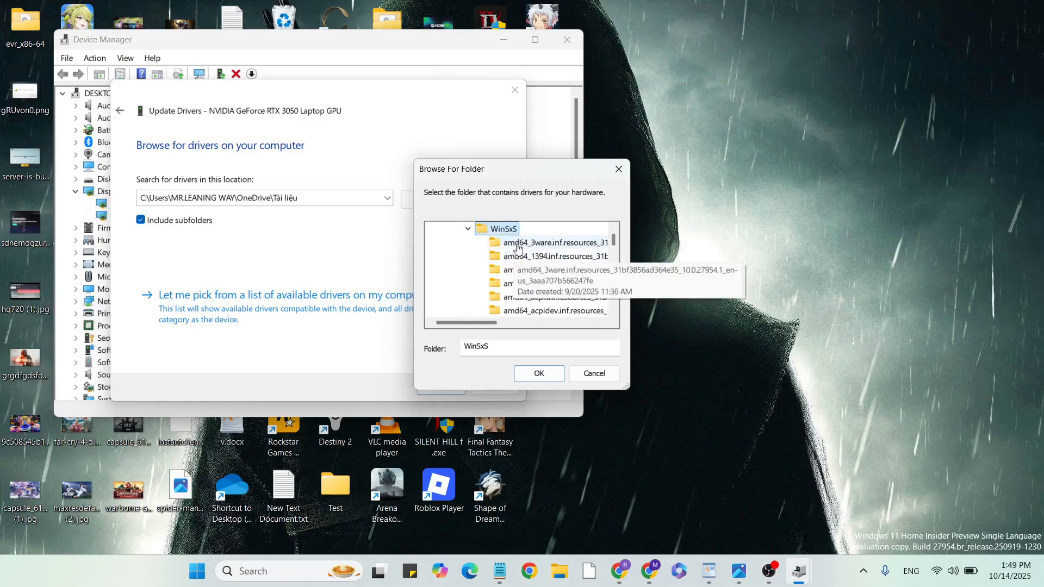
left_click(592, 373)
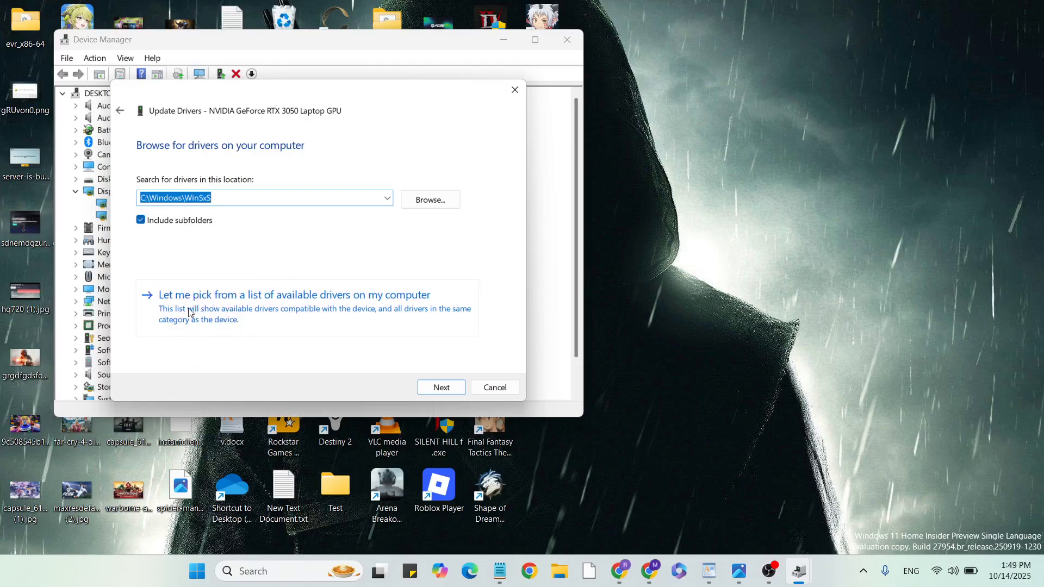
Step: List available drivers, select NVIDIA GeForce RTX 3050 Laptop GPU, then cancel the update
left_click(293, 295)
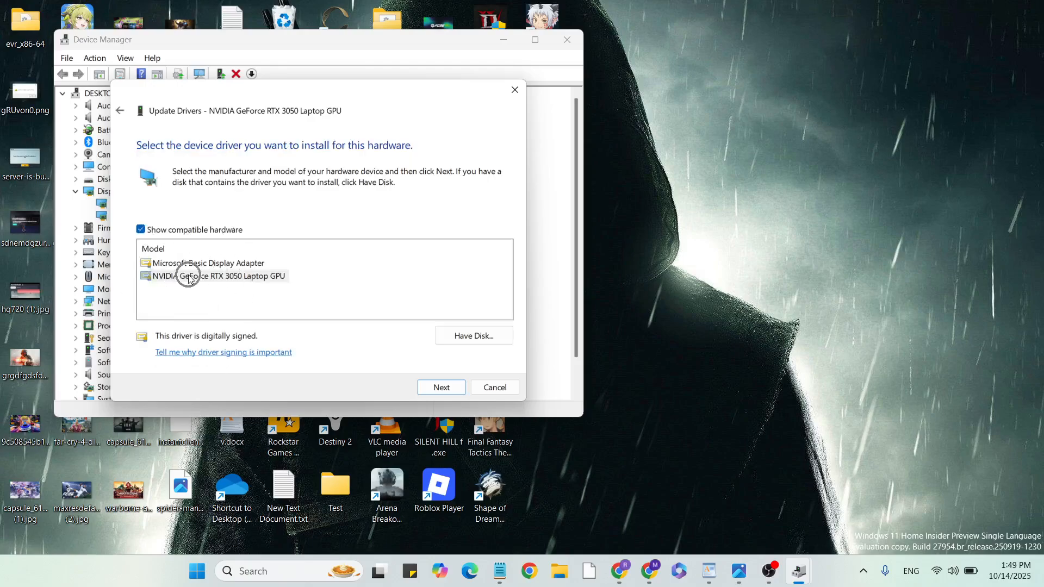
left_click(219, 276)
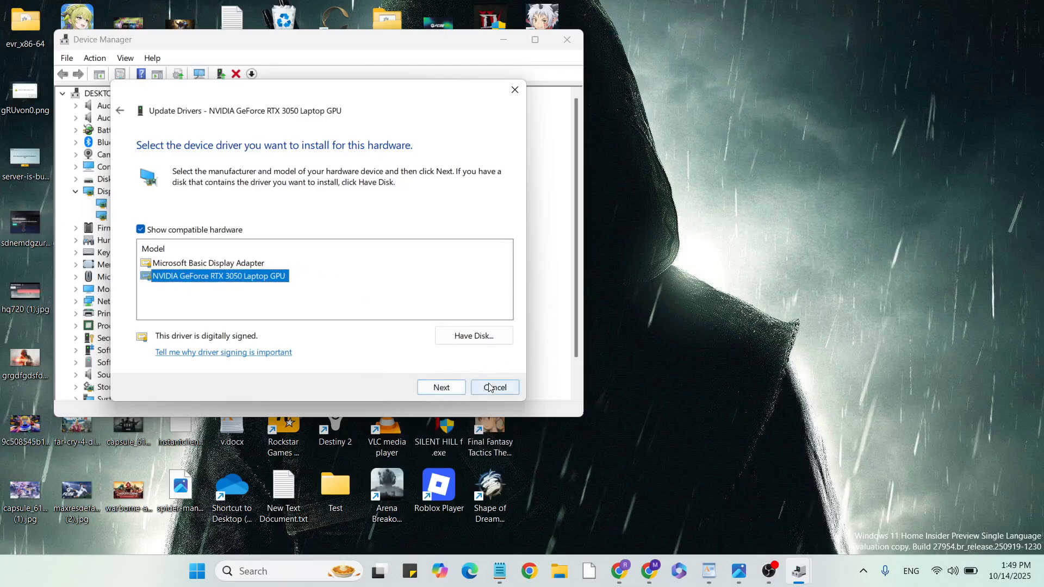
left_click(494, 387)
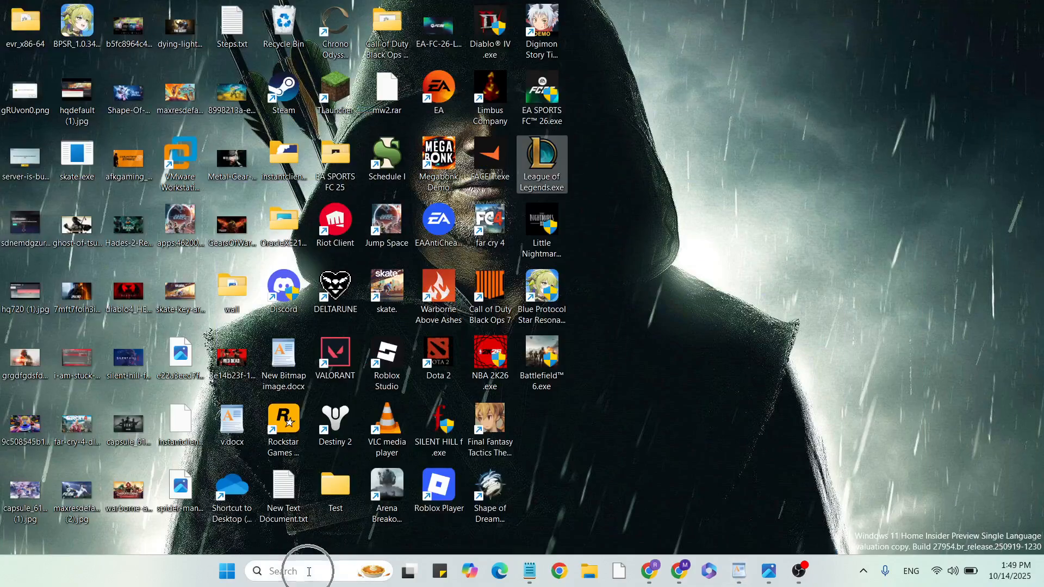
type("nvidia")
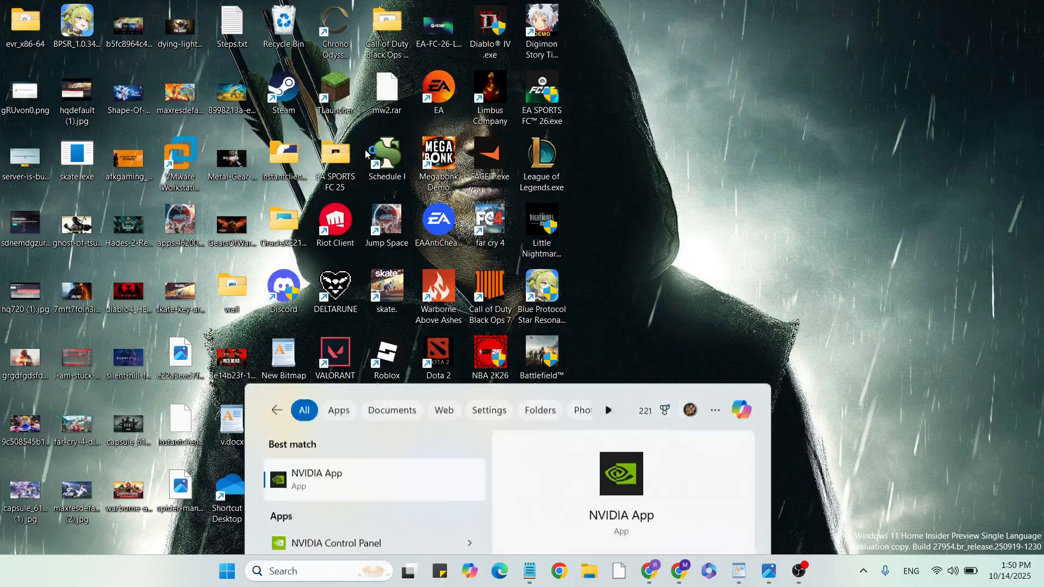
left_click(317, 477)
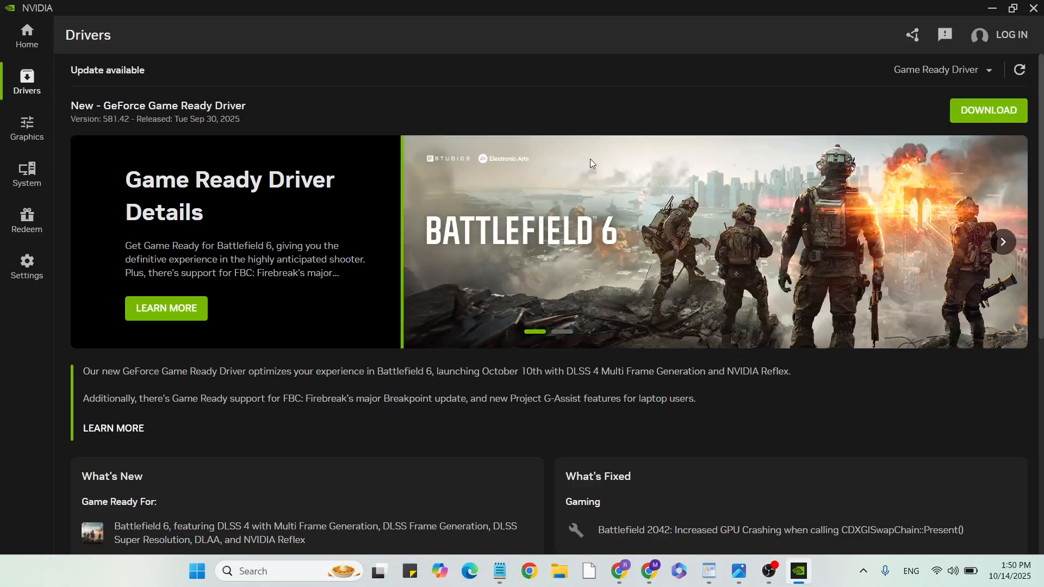
mouse_move(989, 110)
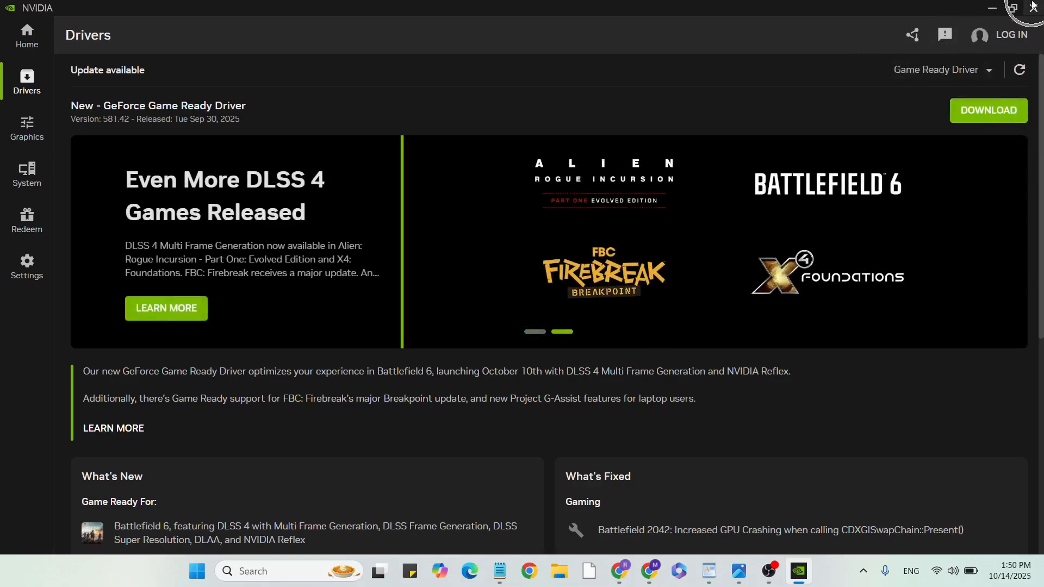
left_click(991, 7)
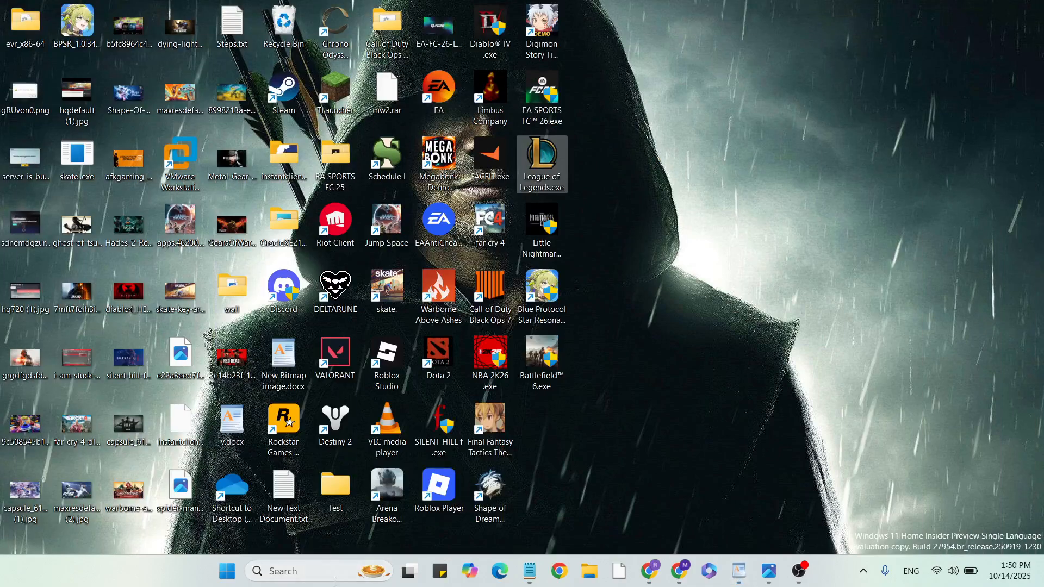
type("settings")
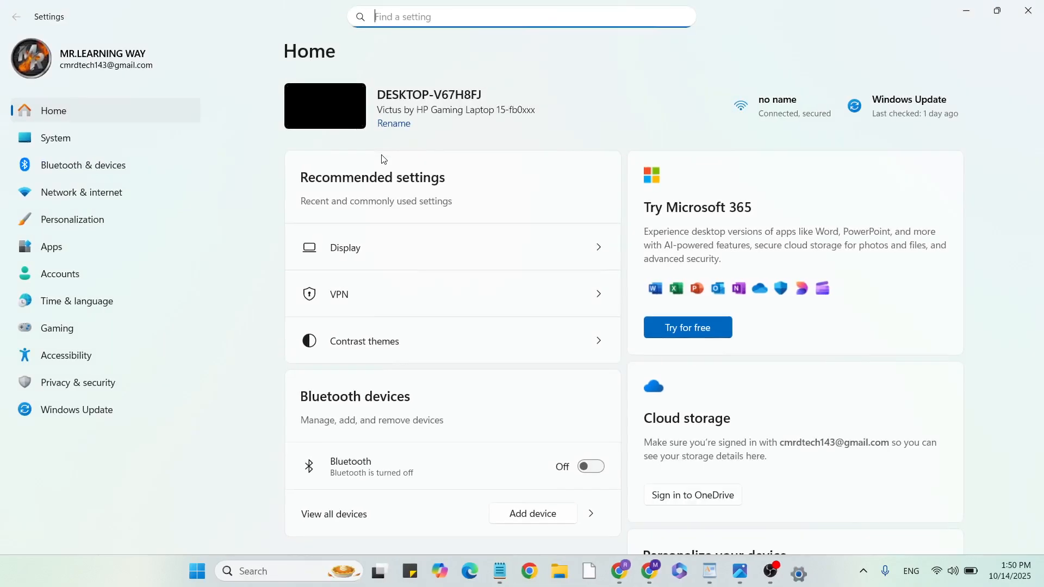
left_click(76, 409)
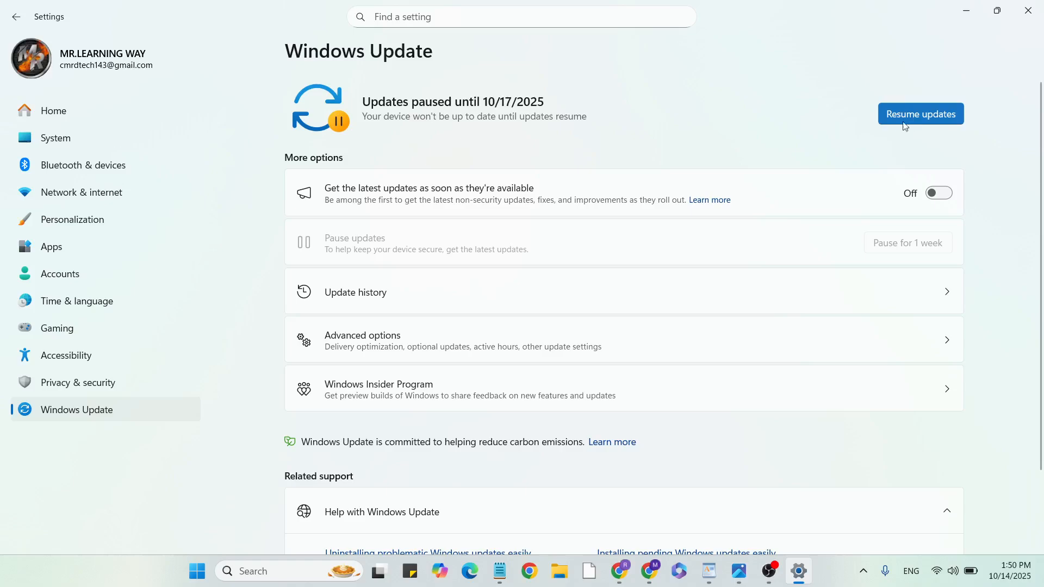
mouse_move(1010, 56)
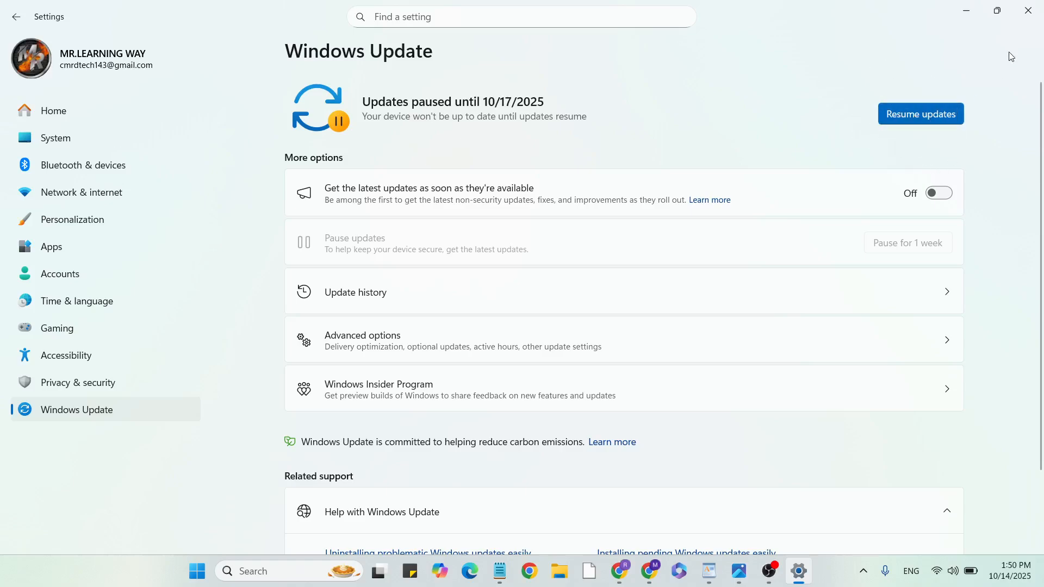
mouse_move(1027, 11)
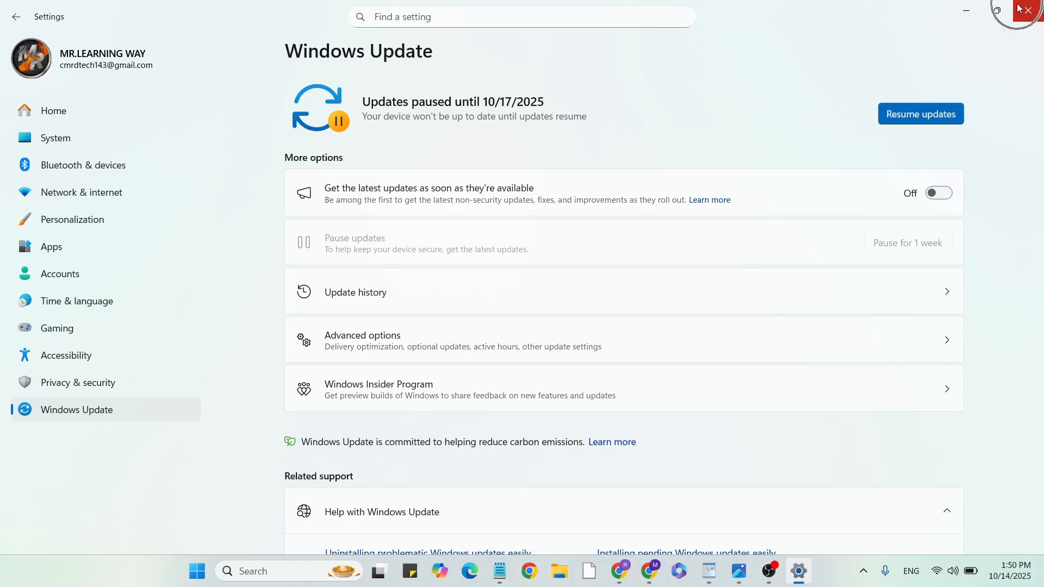
left_click(1031, 11)
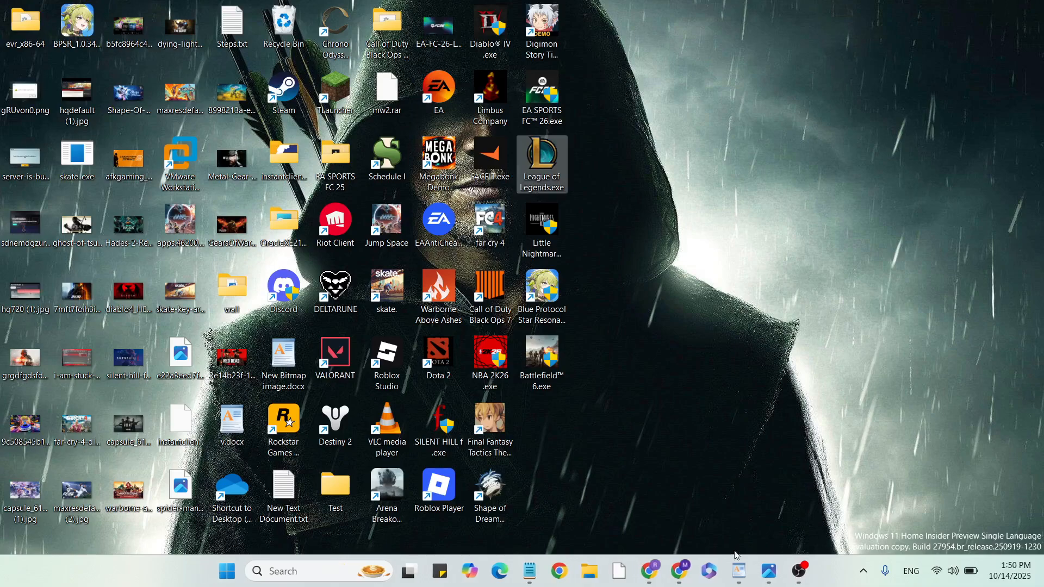
Step: Restore the v.docx notes in WordPad and scroll to the closing lines about restarting
double_click(231, 424)
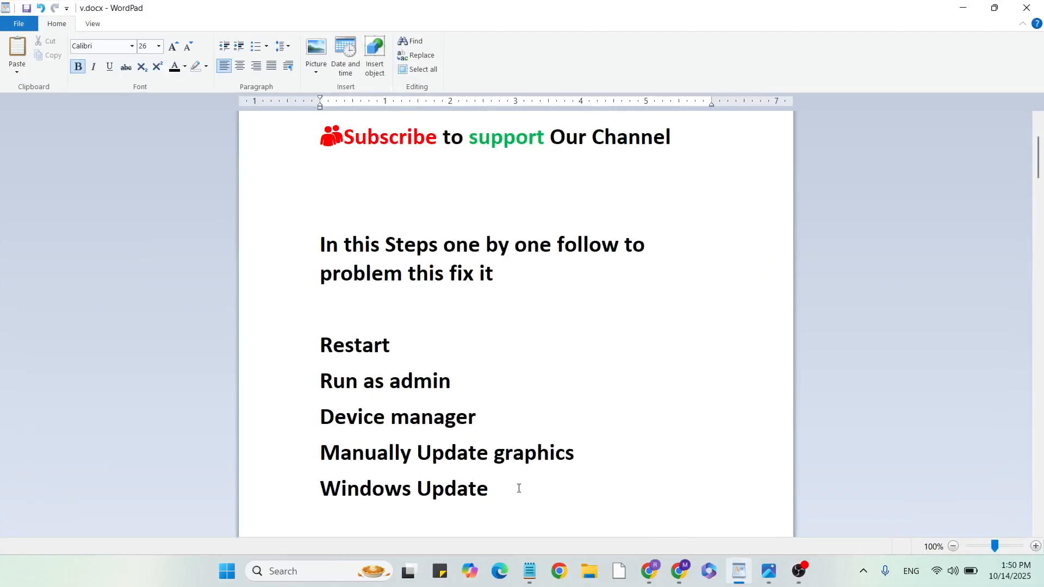
scroll("down", 3)
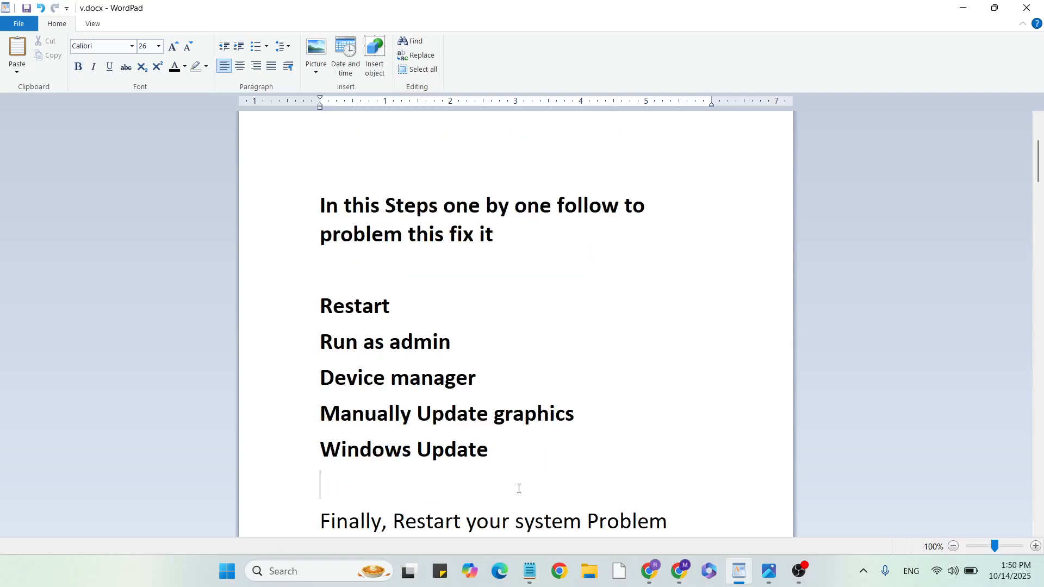
scroll("down", 3)
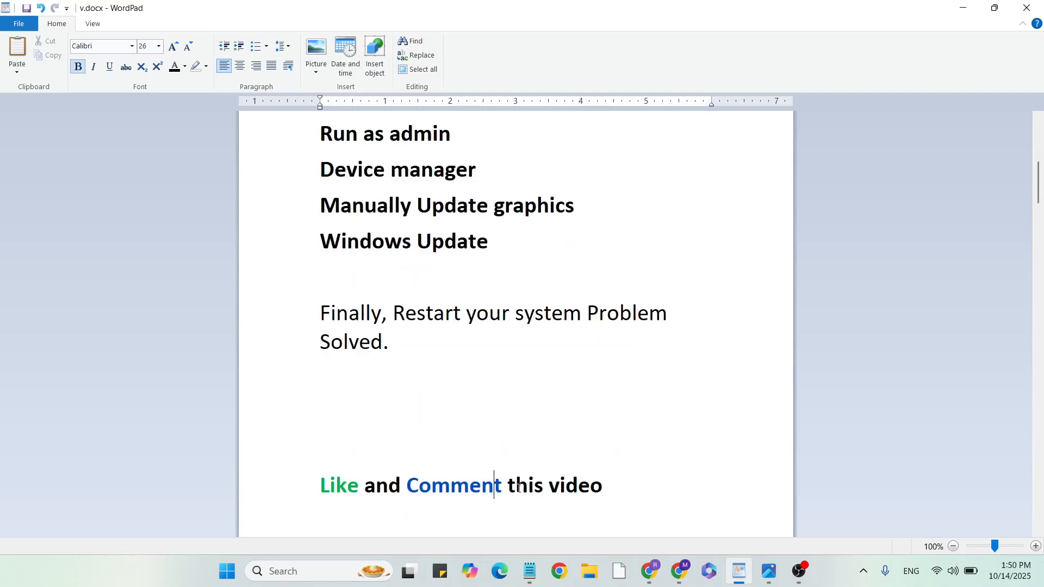
scroll("down", 3)
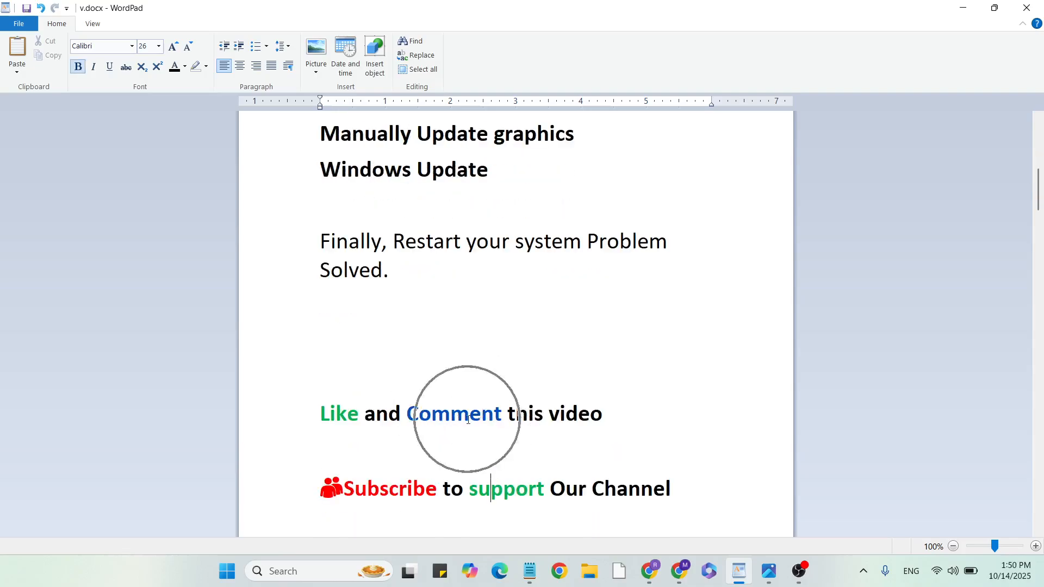